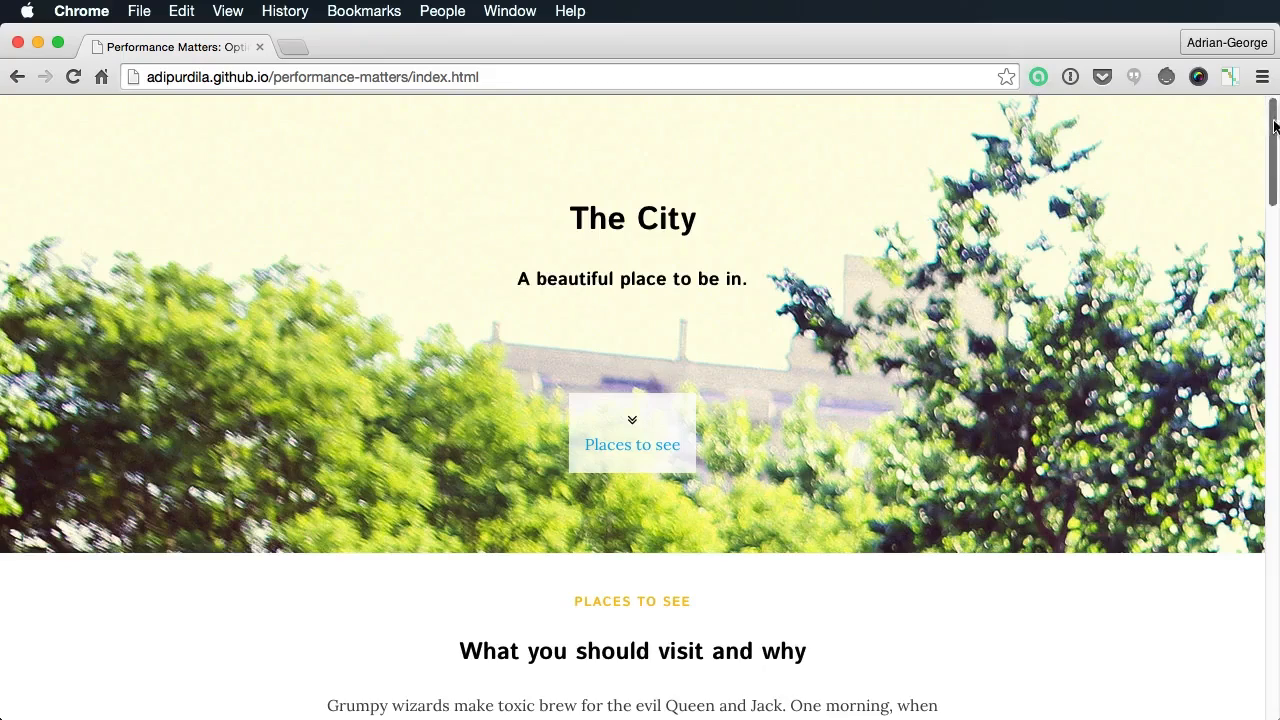
scroll(down, 3)
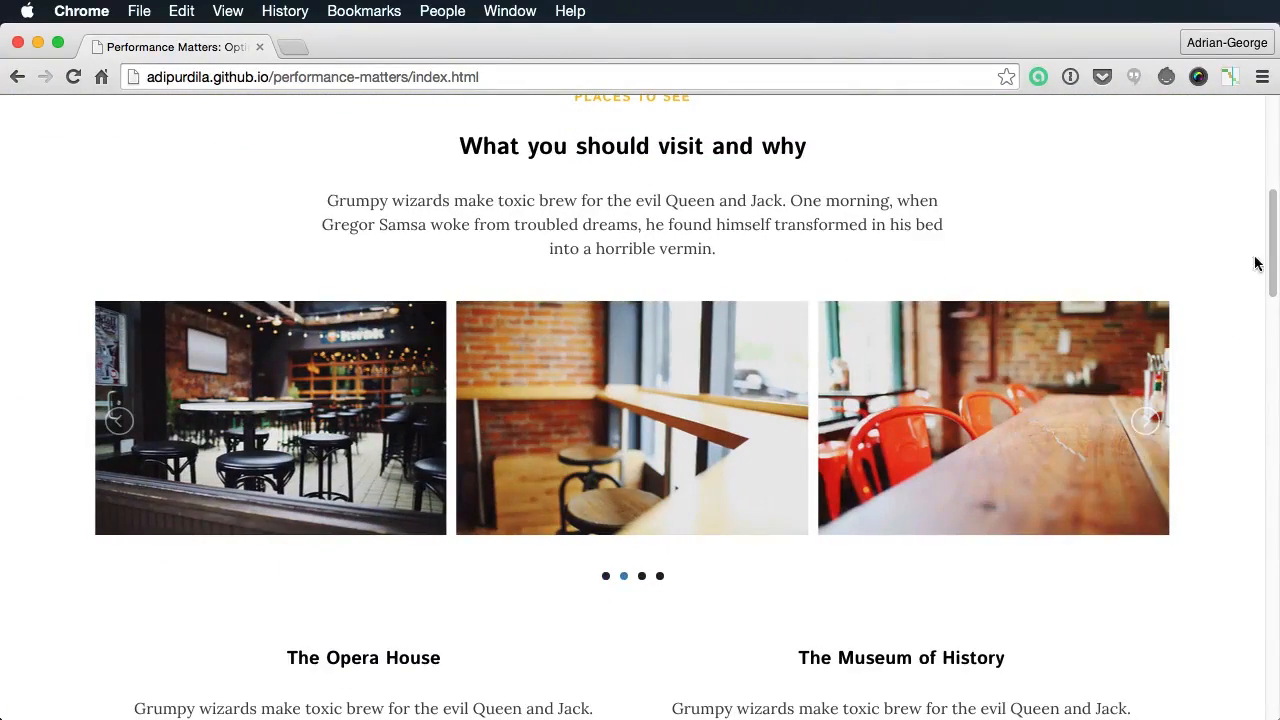
scroll(down, 3)
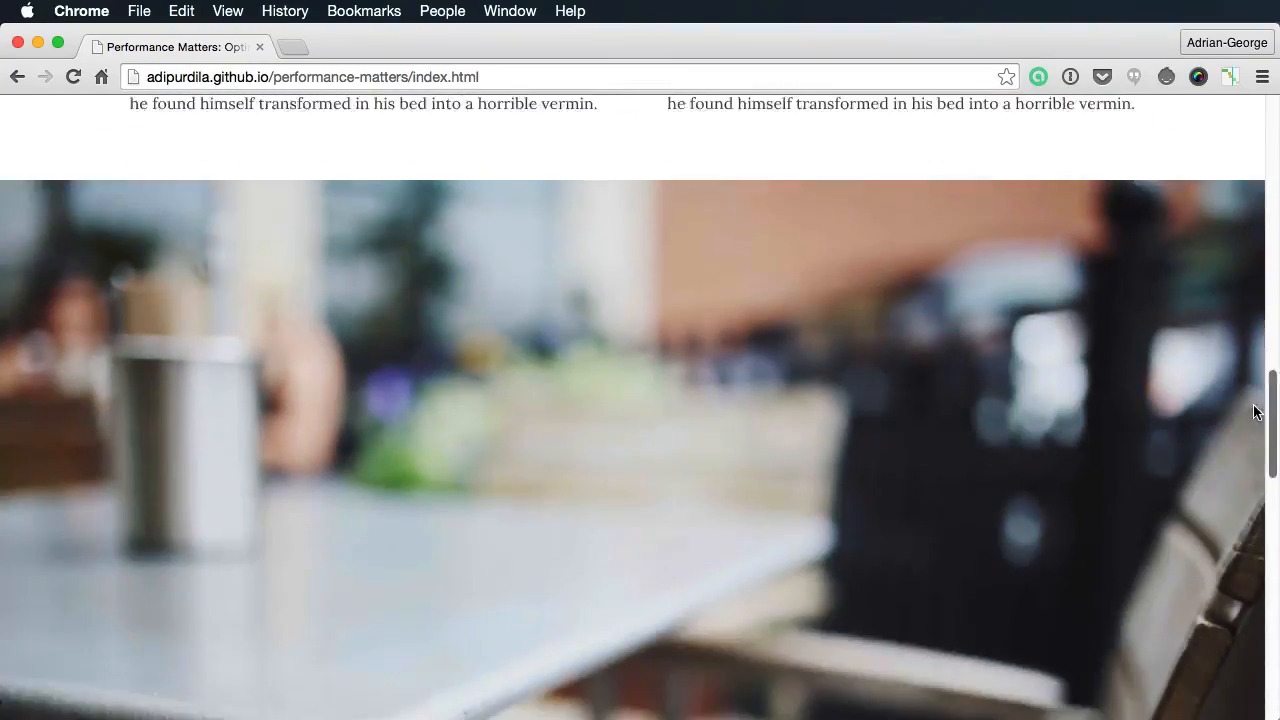
scroll(down, 3)
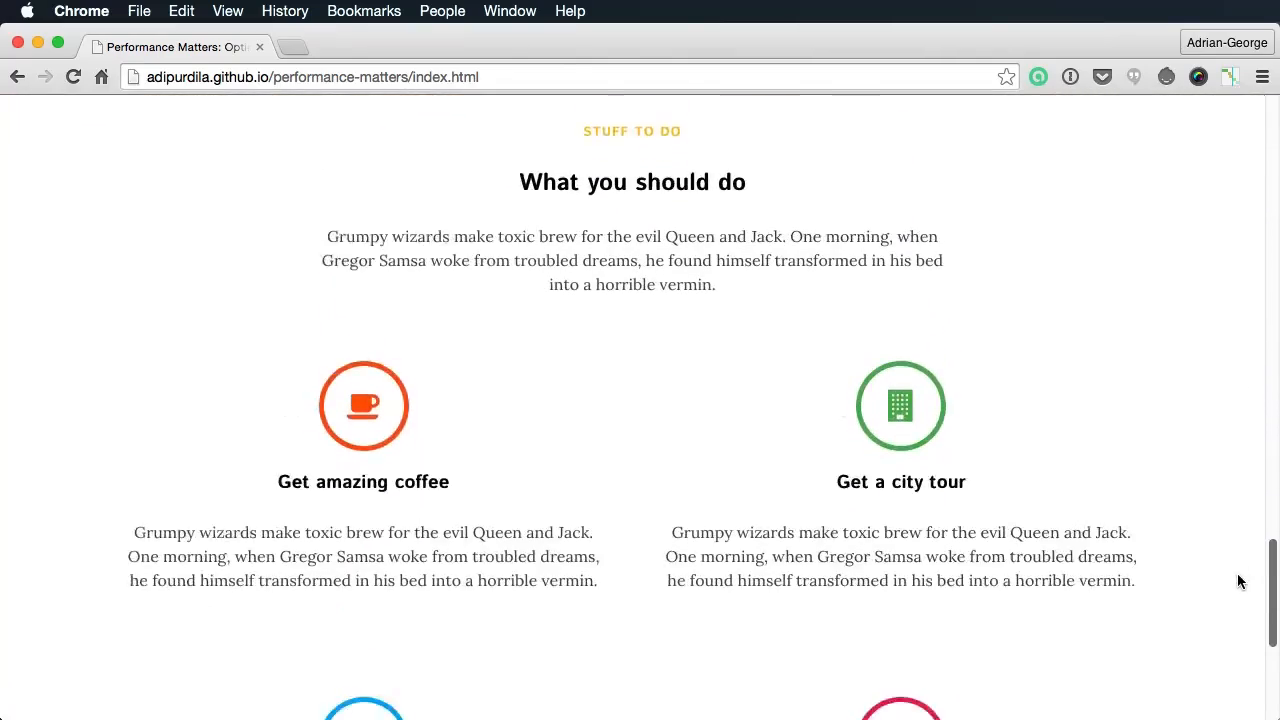
scroll(down, 3)
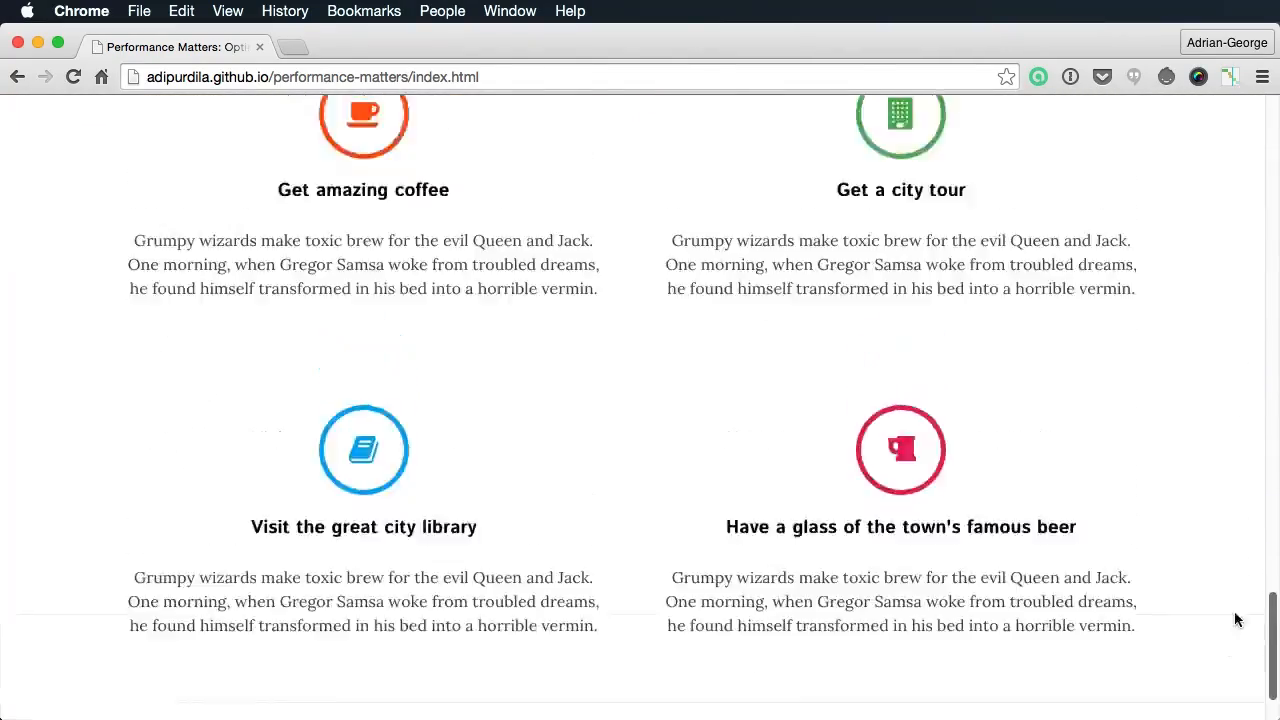